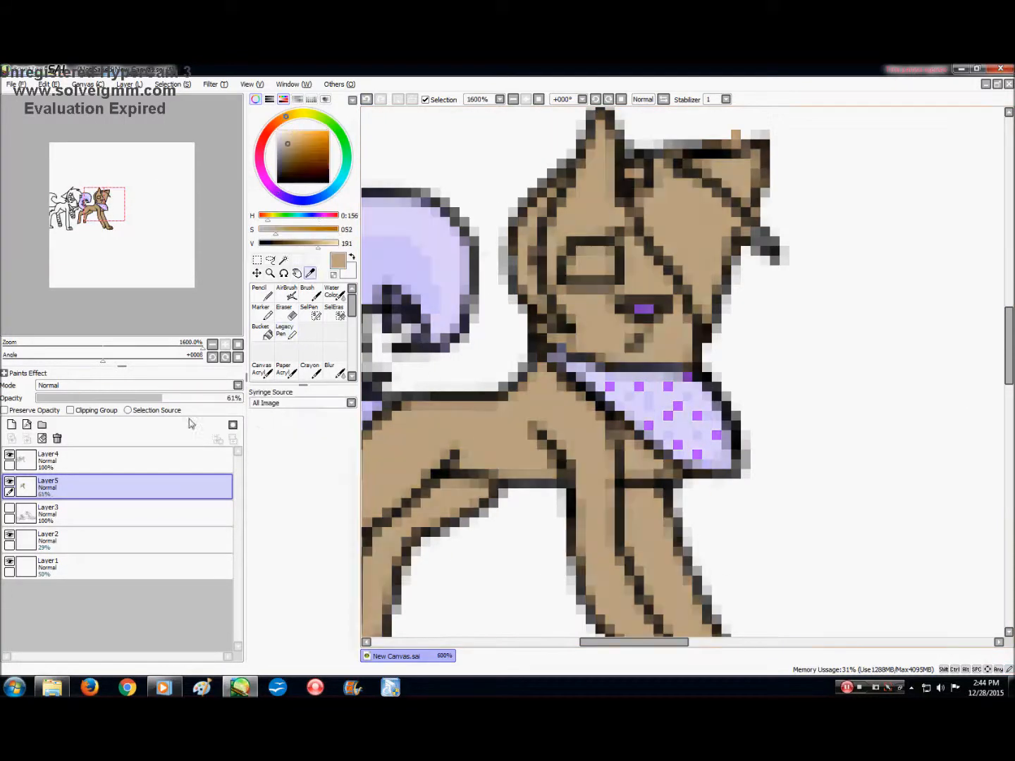
Draw the grey wolf with red head markings beside the brown wolf using the Legacy Pen
click(284, 330)
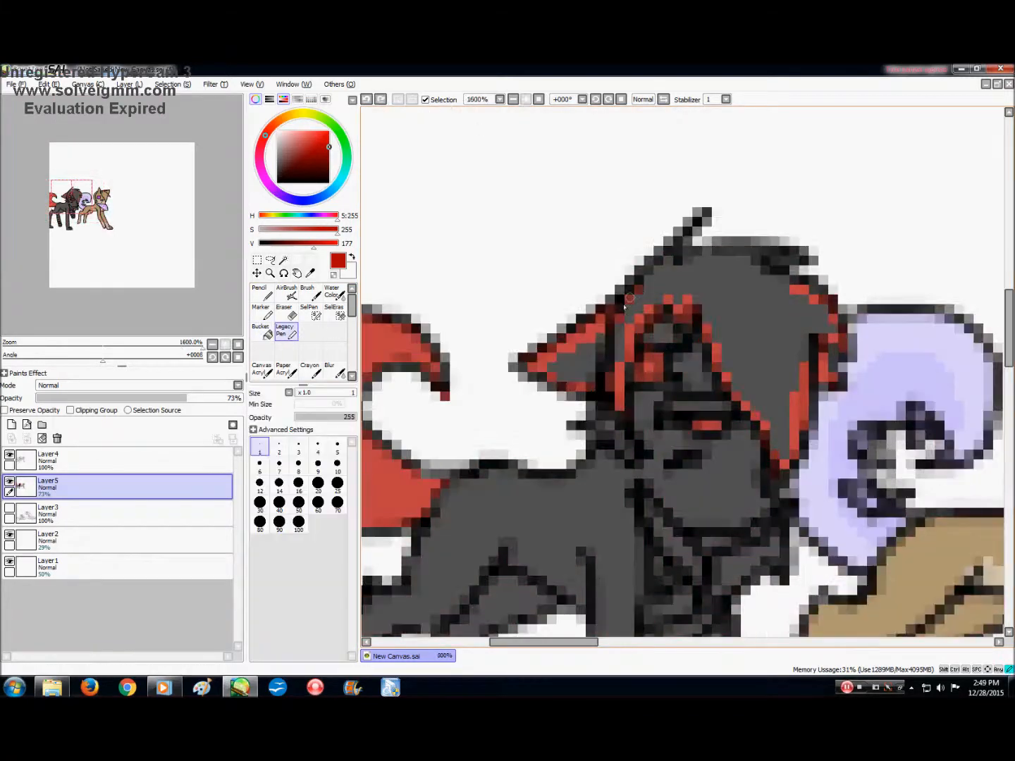
Sketch a sitting red wolf above a lying pale wolf with a blue mane
click(260, 330)
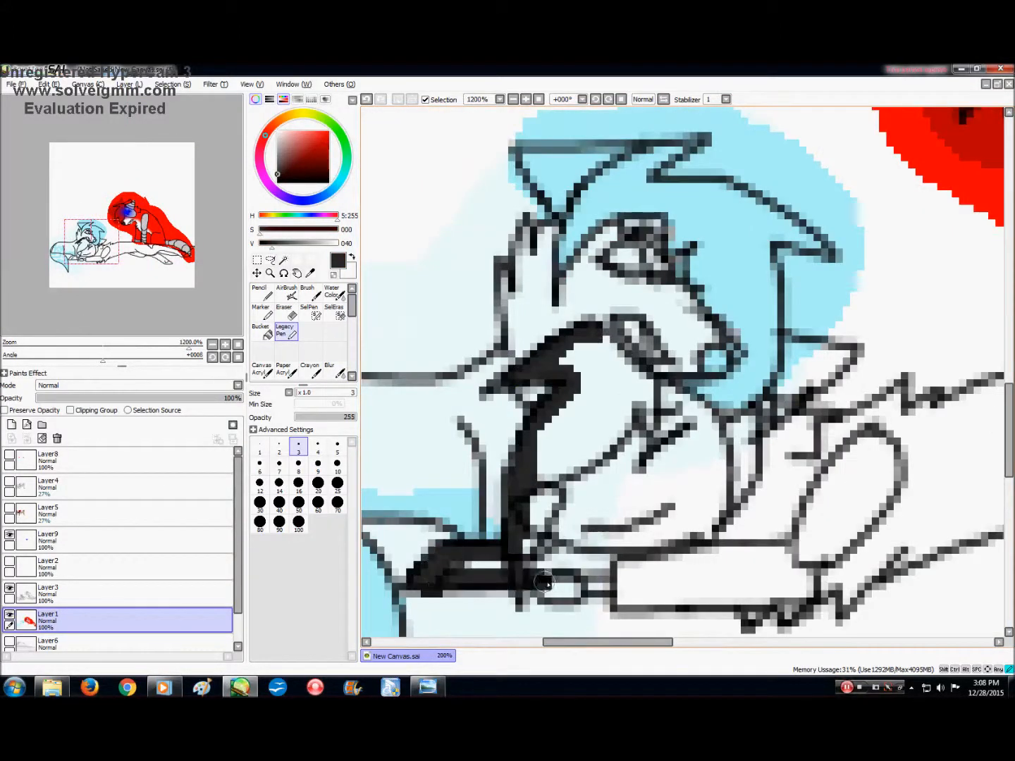
Fill the lying wolf's body black, then paint red markings and a grey backdrop
click(261, 329)
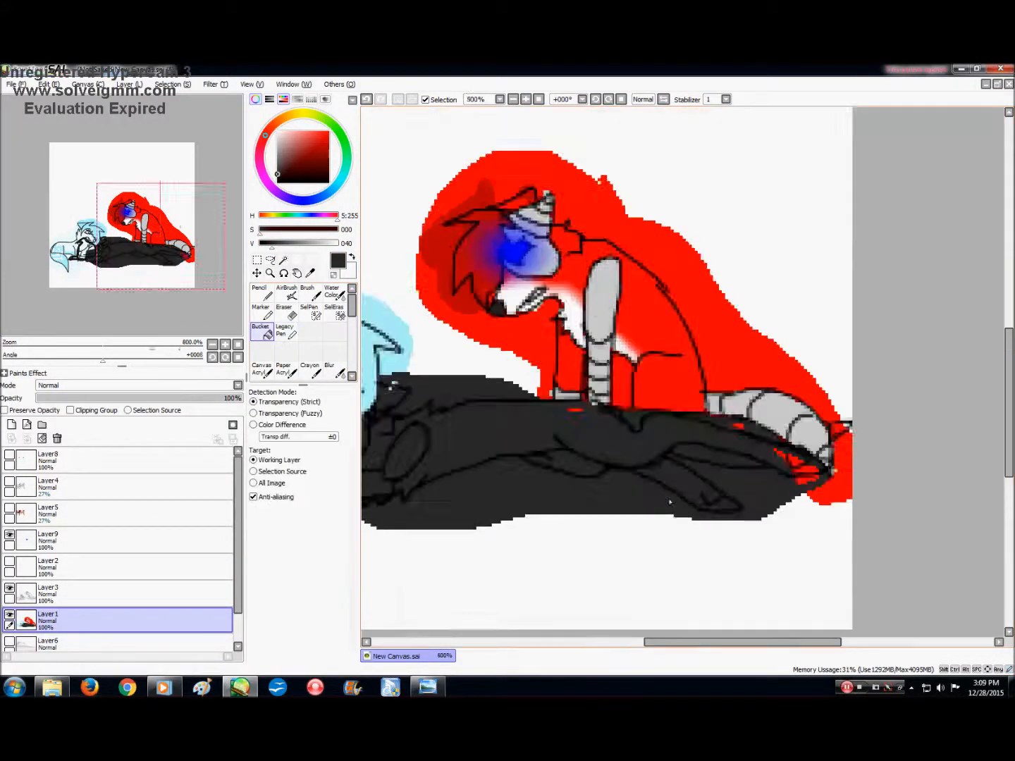
click(284, 329)
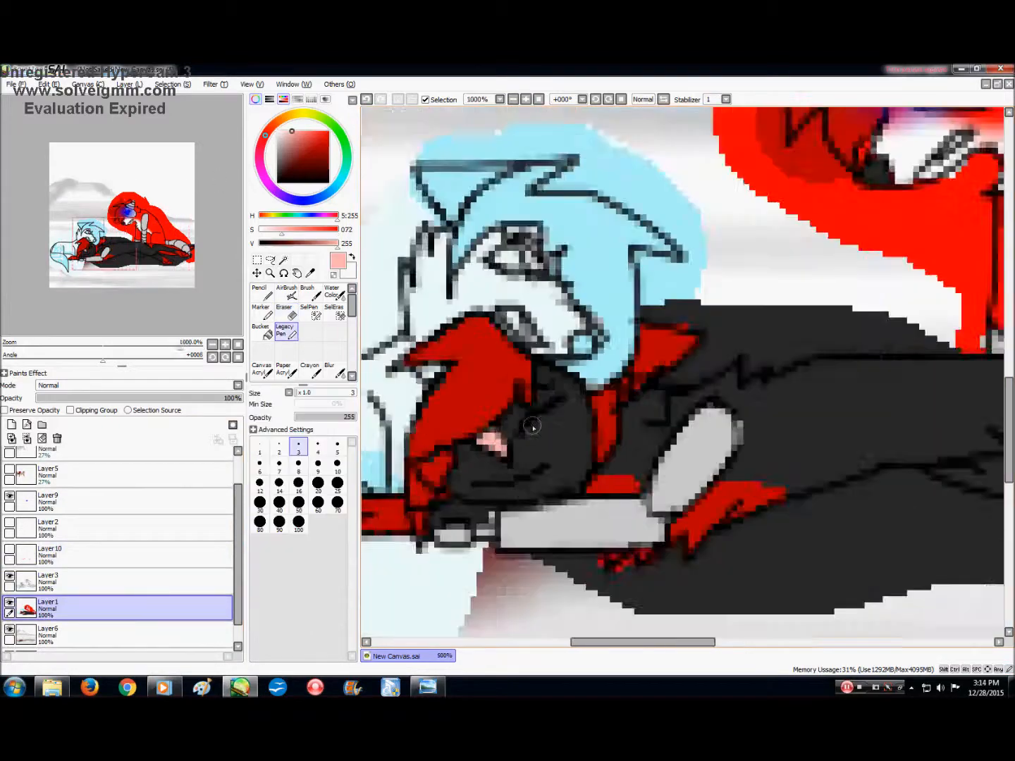
Paint a purple gradient night sky over white snowy hills on Layer11 and Layer12
click(284, 296)
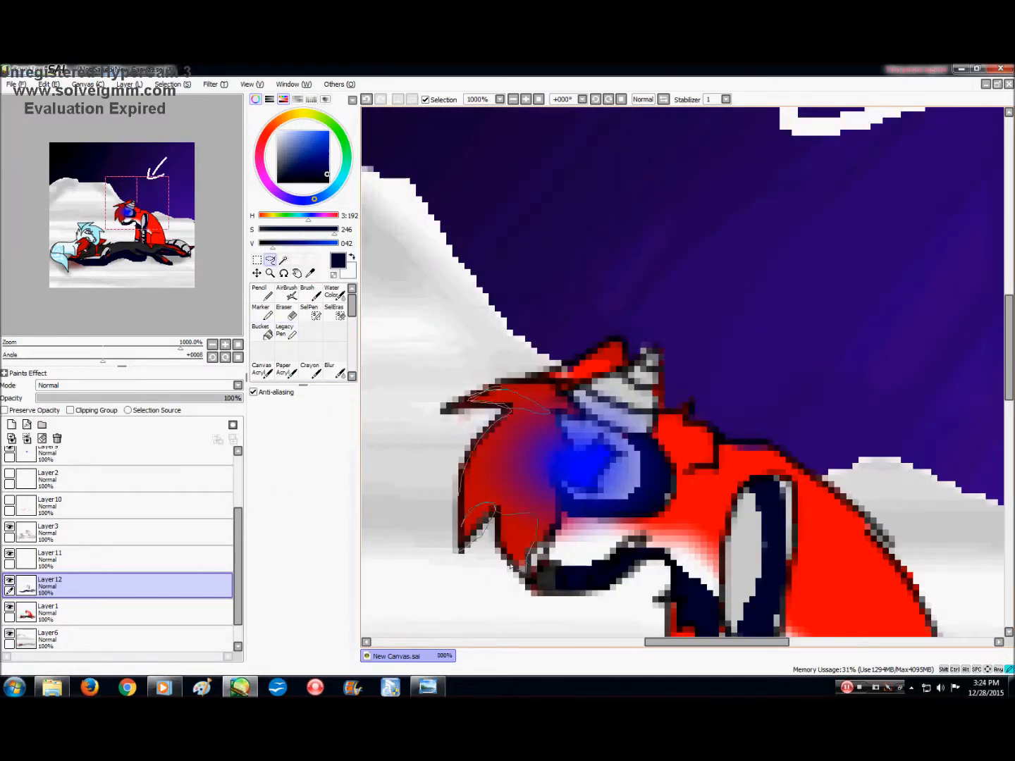
Shade along the lying wolf in navy and soften the red snow shadow with the Eraser
click(284, 330)
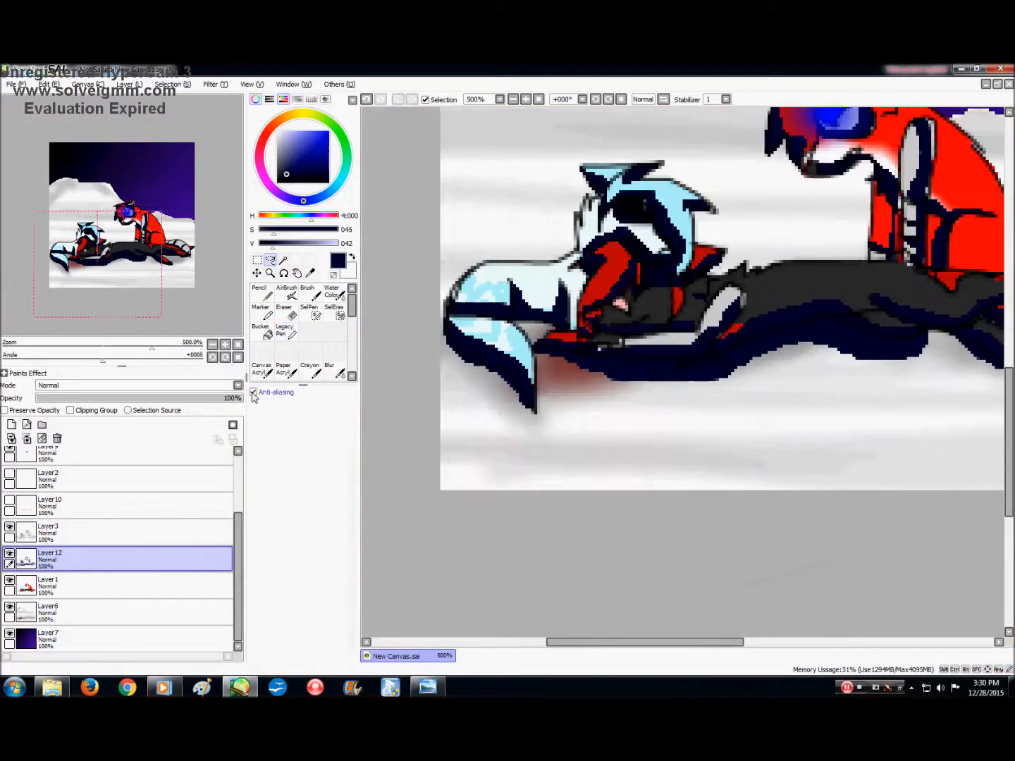
click(287, 294)
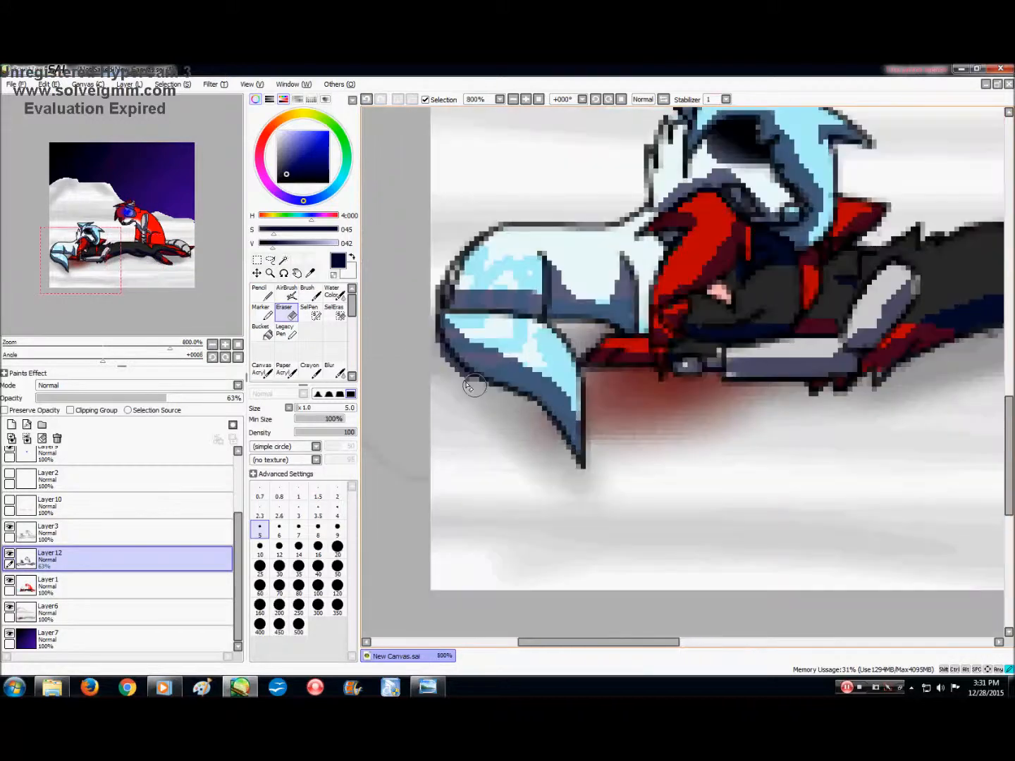